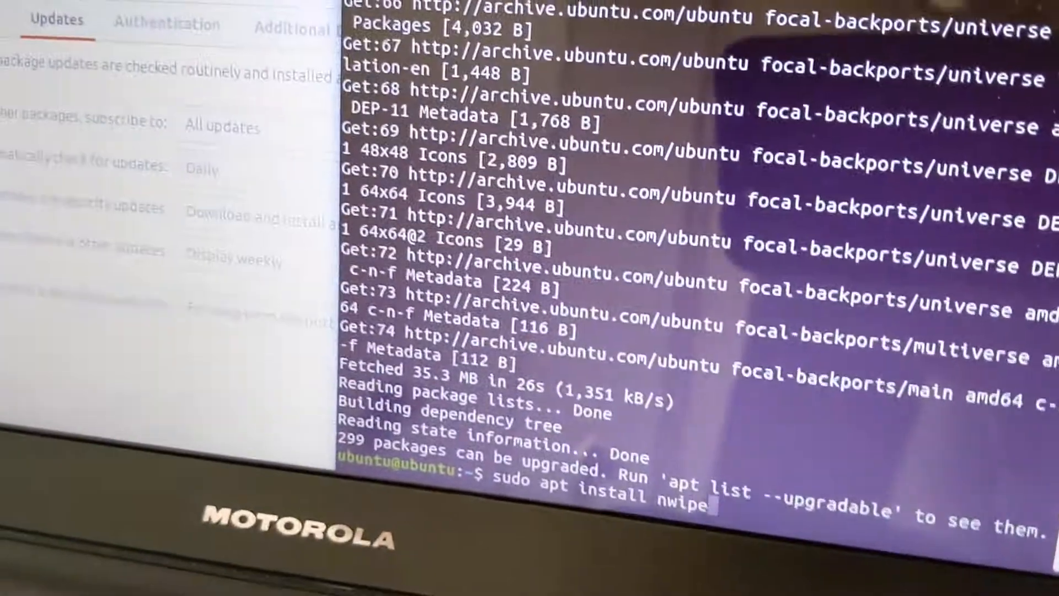
Run 'sudo apt install nwipe' so apt begins fetching and installing the package
{"action": "key", "text": "Return"}
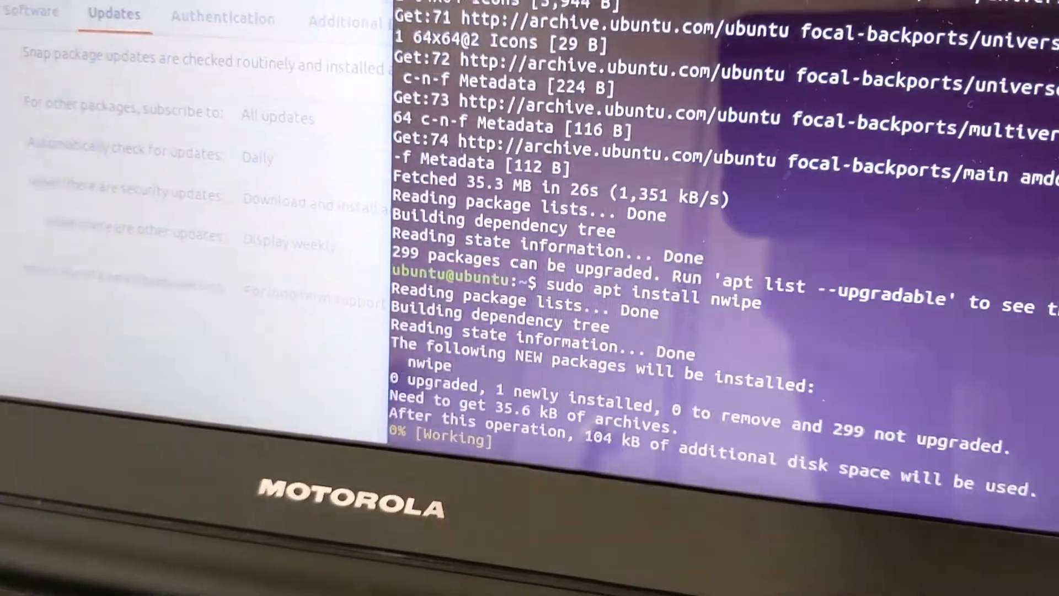